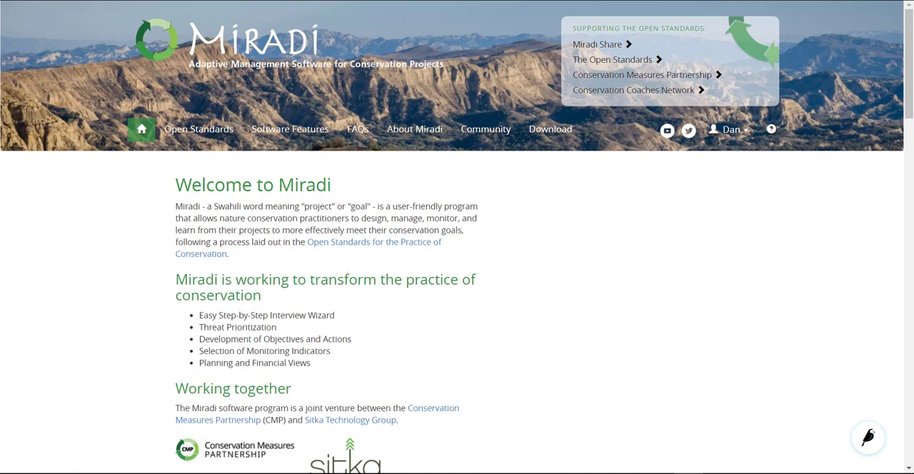
Step: From the Miradi website's download page, agree to install the Miradi sample project
{"action": "left_click", "coordinate": [550, 129]}
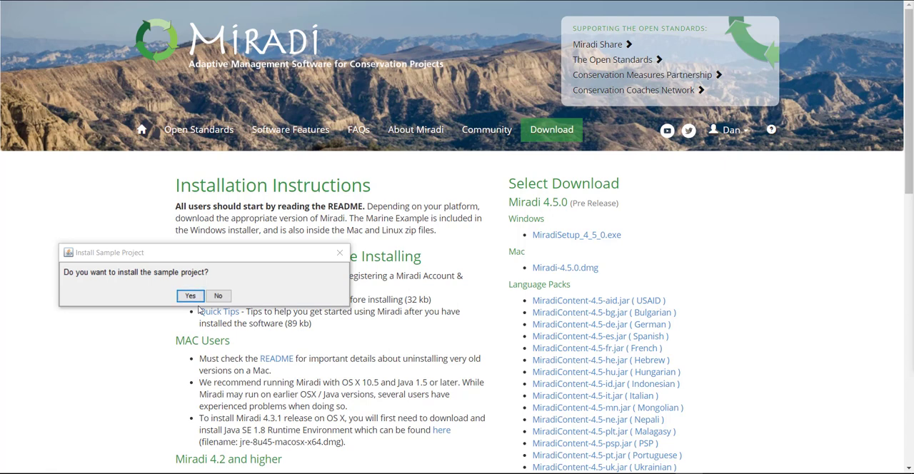
{"action": "left_click", "coordinate": [190, 296]}
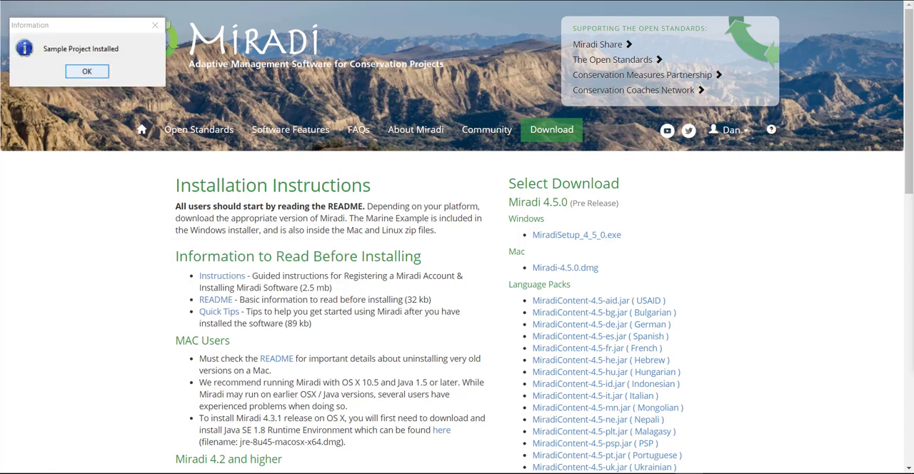
Step: Dismiss the install notice and set the diagram Color Scheme preference to Legacy Color Scheme
{"action": "left_click", "coordinate": [87, 71]}
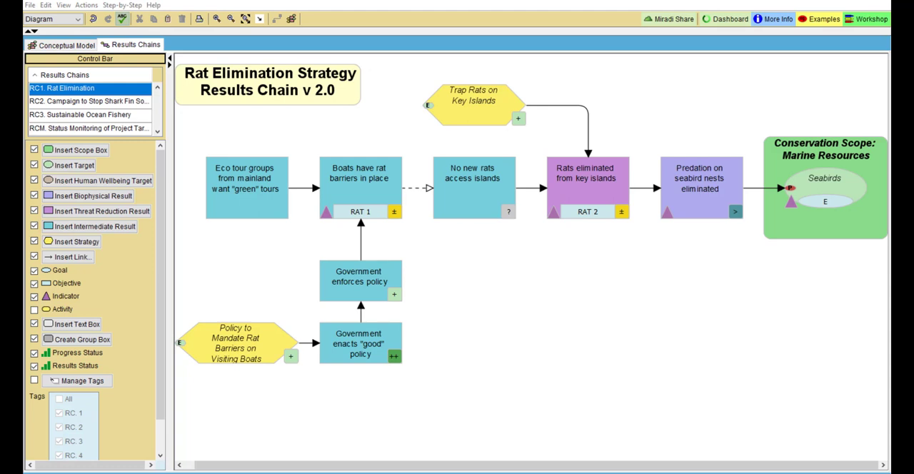
{"action": "left_click", "coordinate": [45, 5]}
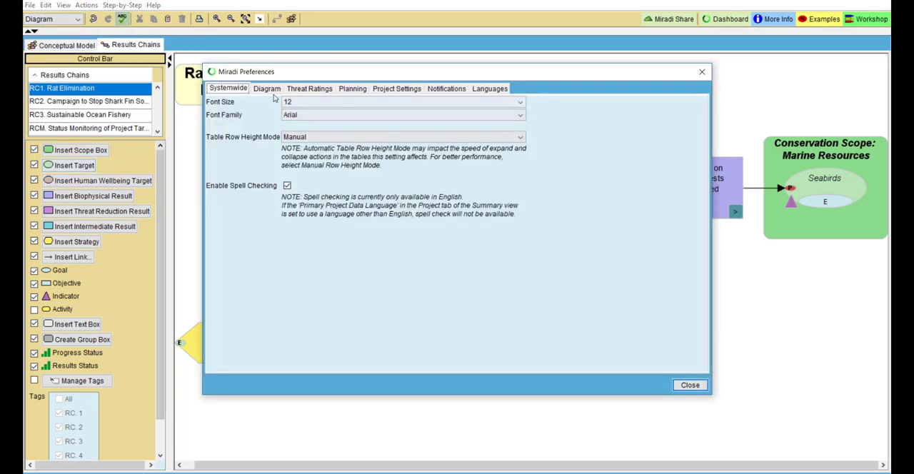
{"action": "left_click", "coordinate": [266, 87]}
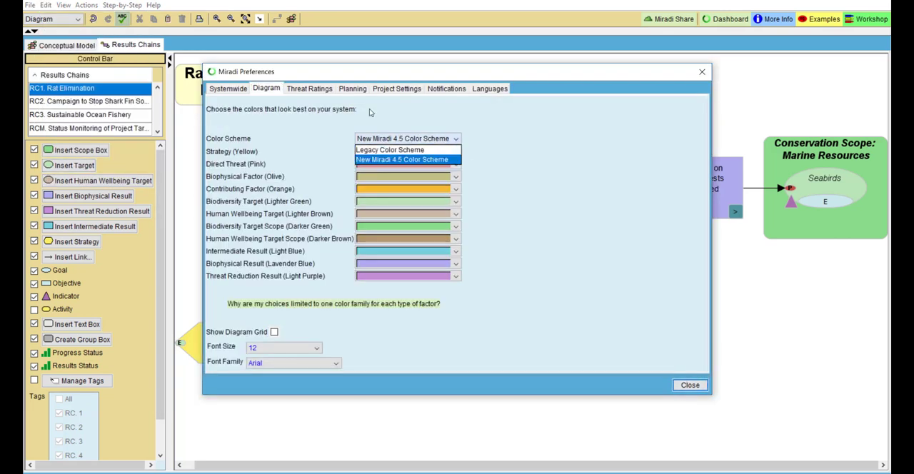
{"action": "left_click", "coordinate": [389, 149]}
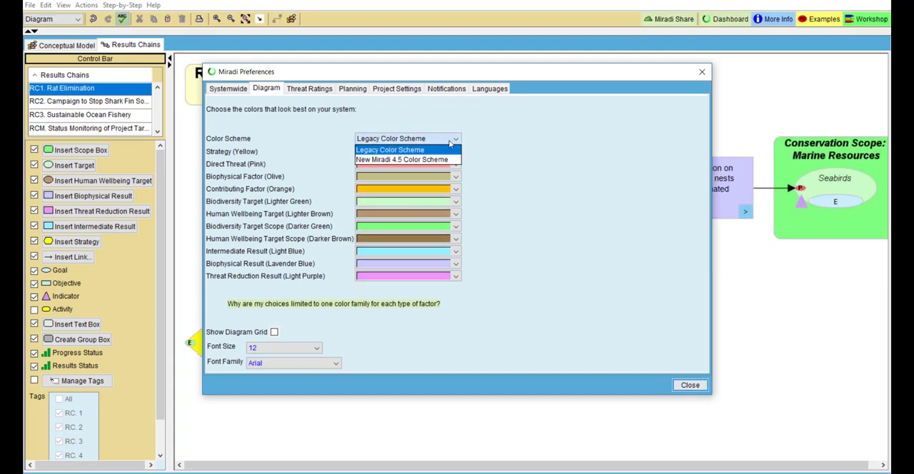
{"action": "left_click", "coordinate": [401, 159]}
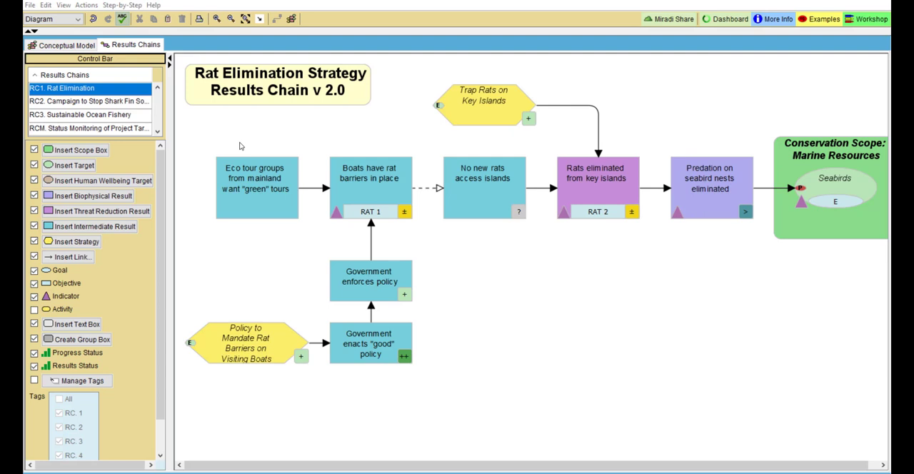
Step: Check the Drivers of Lack of Enforcement group box background and keep it light orange
{"action": "left_click", "coordinate": [62, 44]}
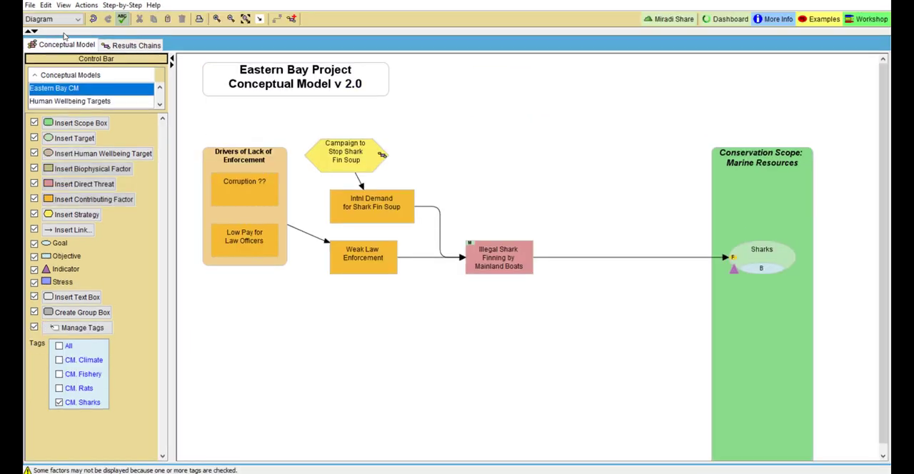
{"action": "mouse_move", "coordinate": [257, 136]}
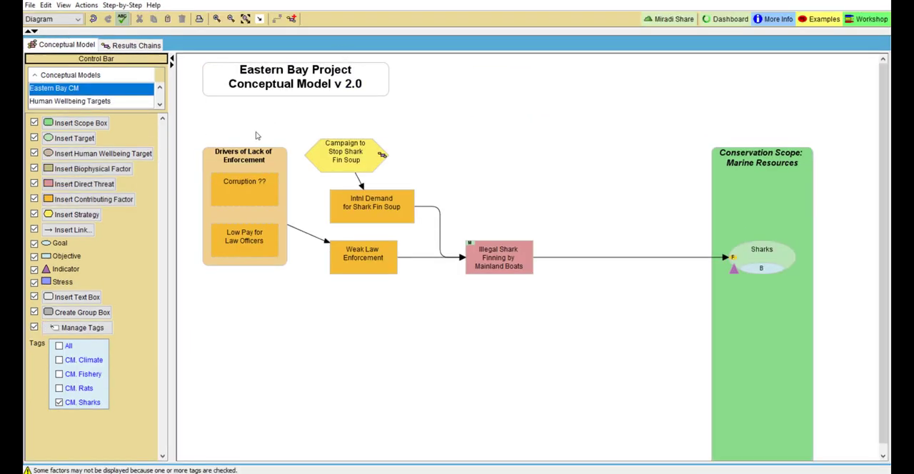
{"action": "double_click", "coordinate": [244, 155]}
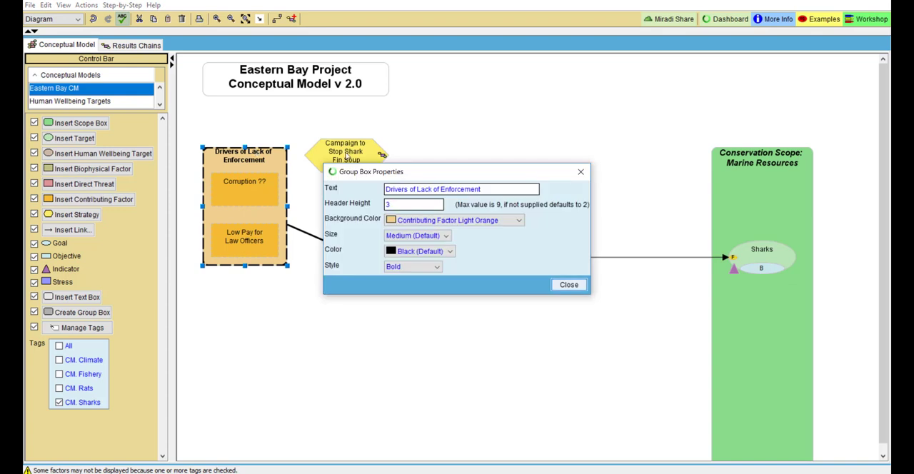
{"action": "left_click", "coordinate": [518, 220]}
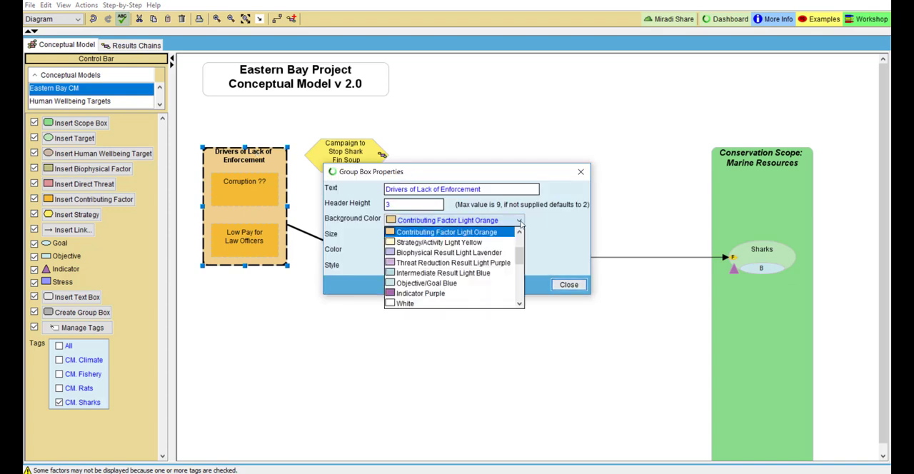
{"action": "left_click", "coordinate": [569, 285]}
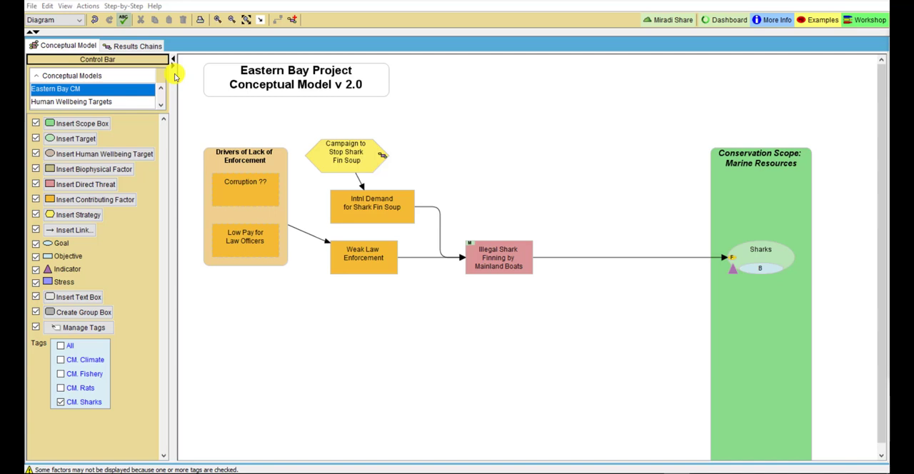
Step: In the Rat Elimination results chain, show Results Status ratings with Progress Status hidden
{"action": "left_click", "coordinate": [132, 46]}
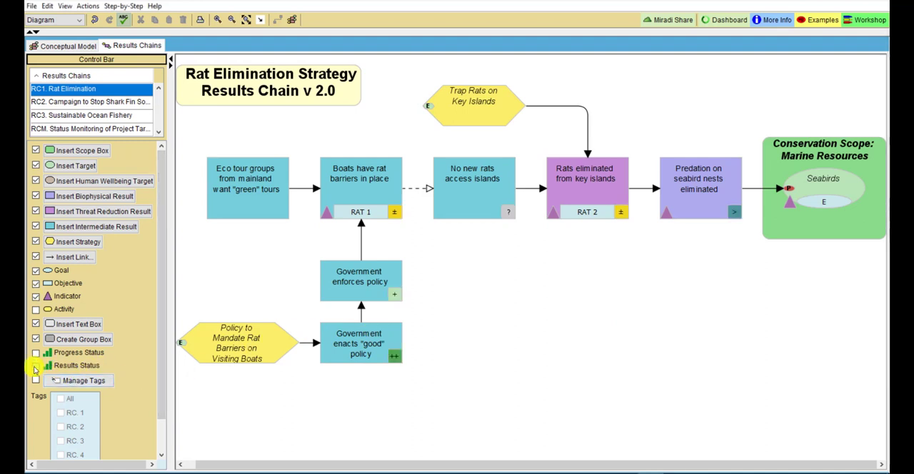
{"action": "left_click", "coordinate": [36, 364]}
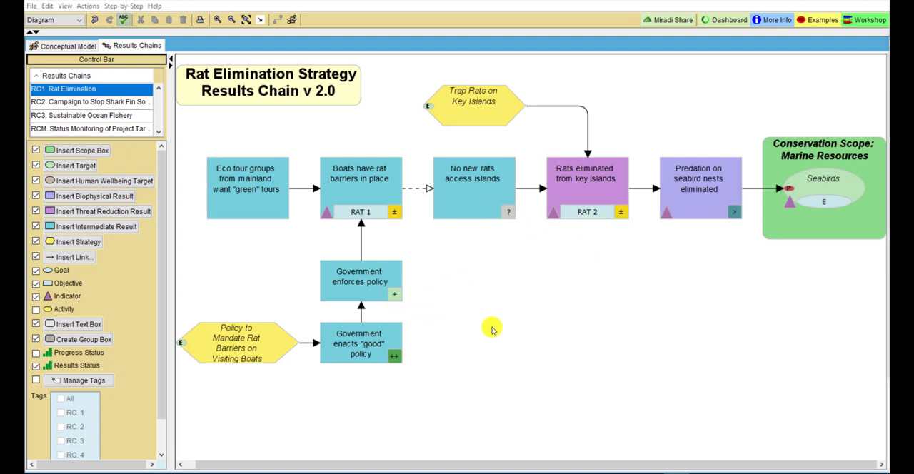
{"action": "mouse_move", "coordinate": [392, 261]}
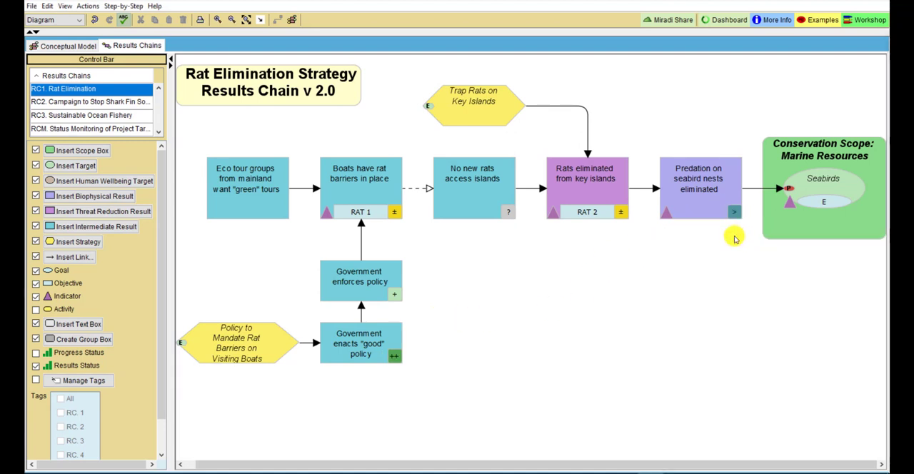
{"action": "mouse_move", "coordinate": [619, 216]}
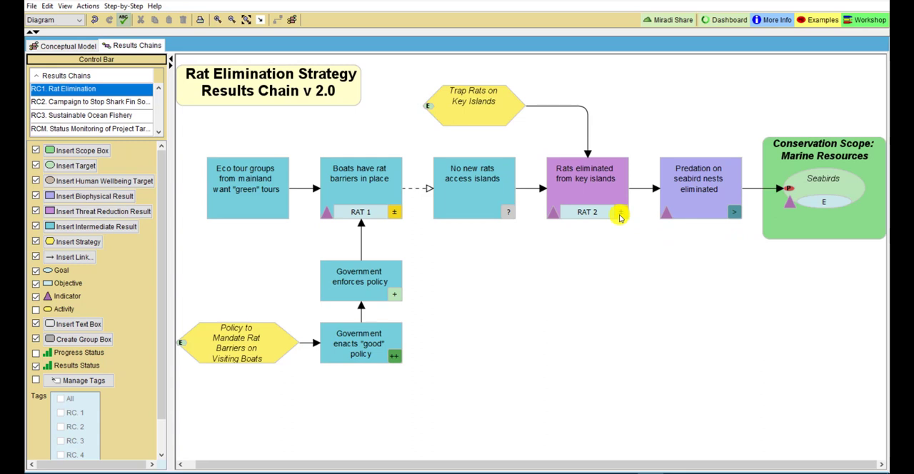
{"action": "mouse_move", "coordinate": [620, 216]}
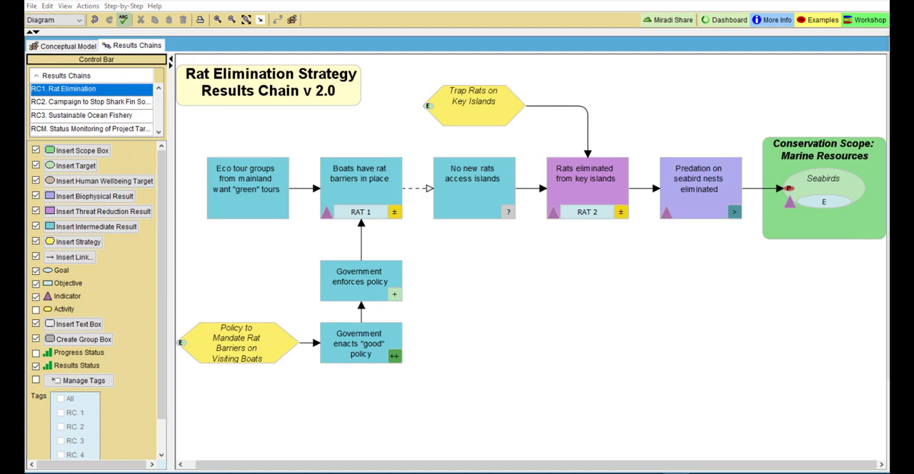
{"action": "mouse_move", "coordinate": [504, 305]}
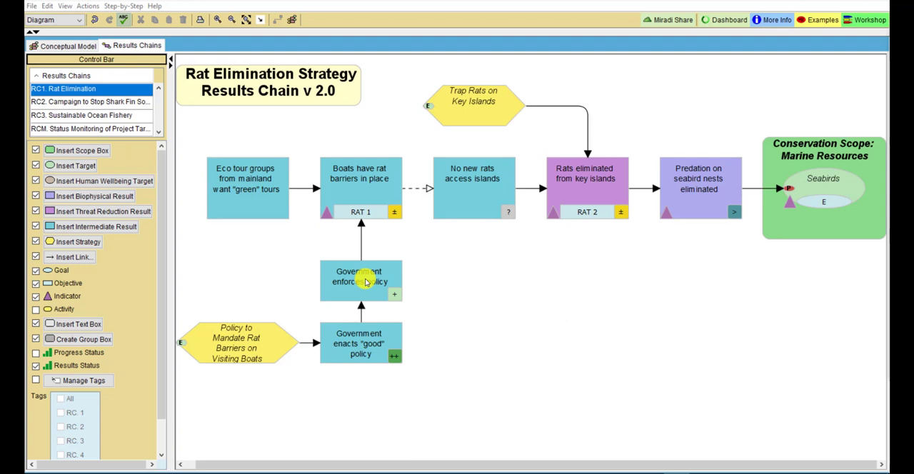
{"action": "double_click", "coordinate": [358, 277]}
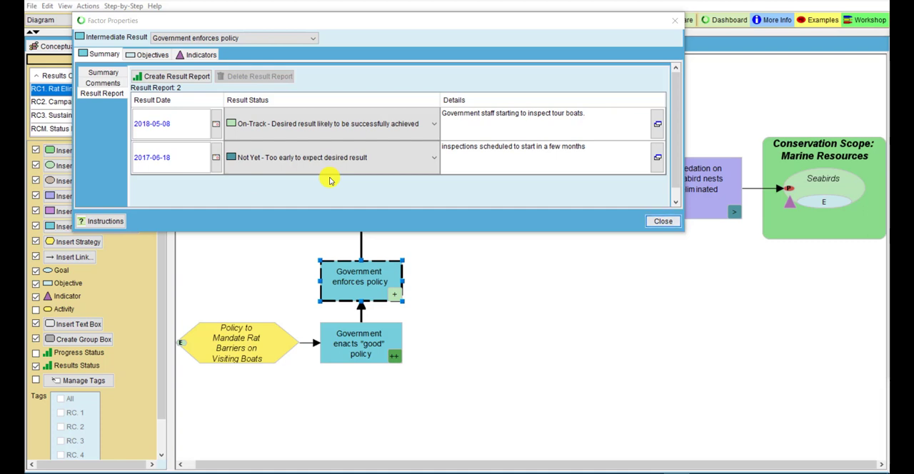
{"action": "mouse_move", "coordinate": [415, 130]}
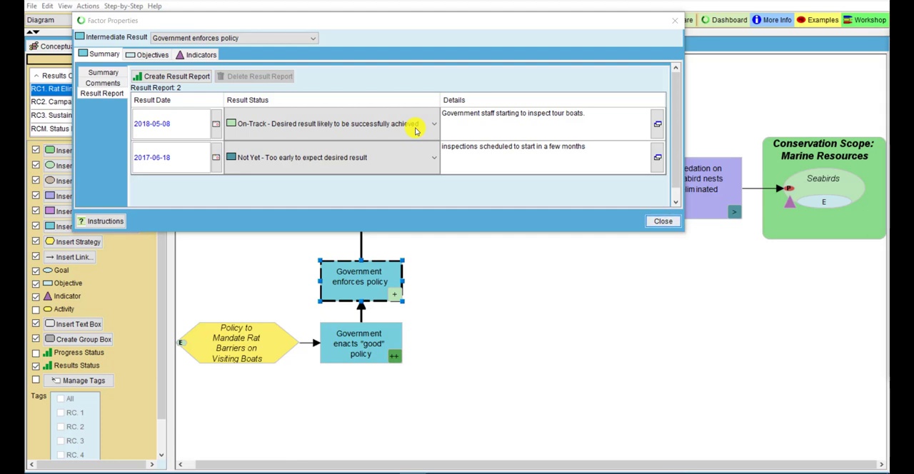
{"action": "left_click", "coordinate": [434, 124]}
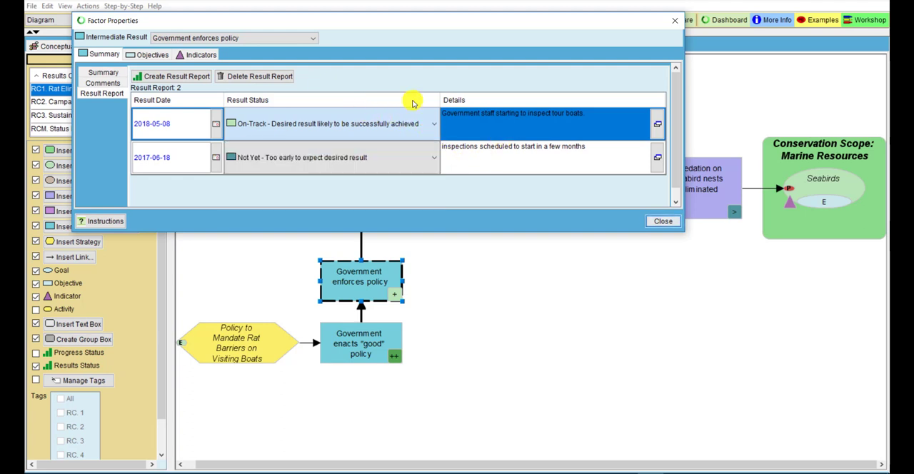
{"action": "mouse_move", "coordinate": [603, 121]}
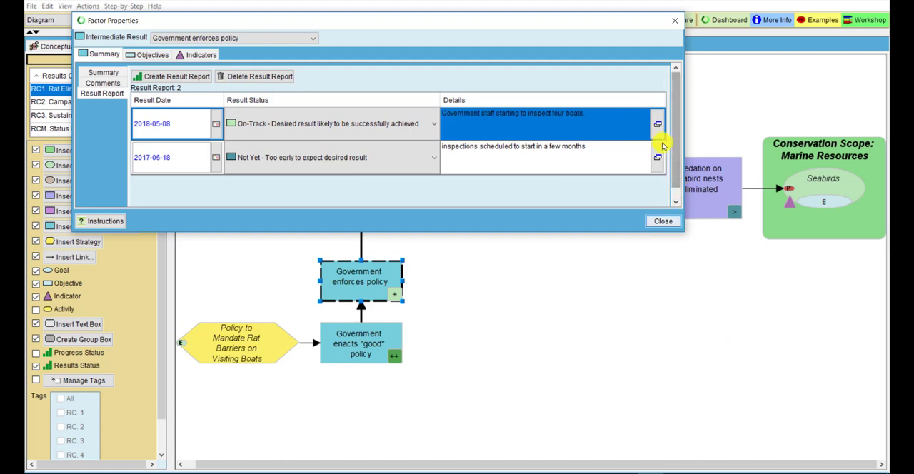
{"action": "left_click", "coordinate": [657, 124]}
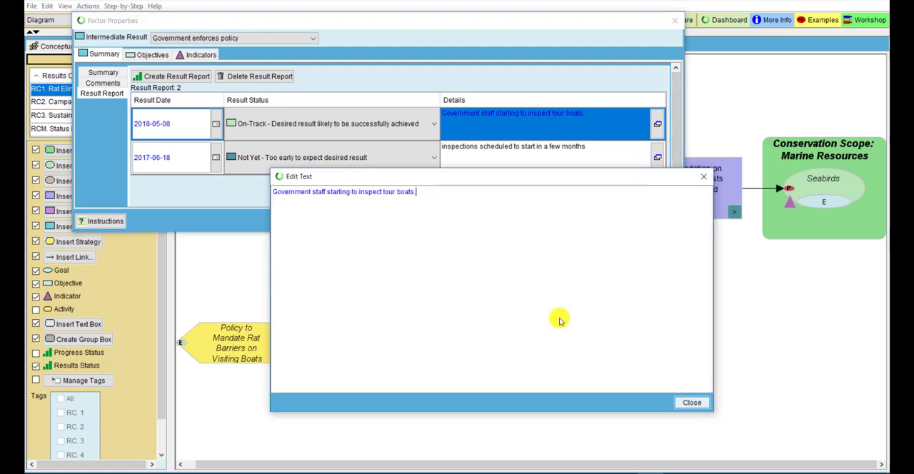
{"action": "left_click", "coordinate": [690, 402]}
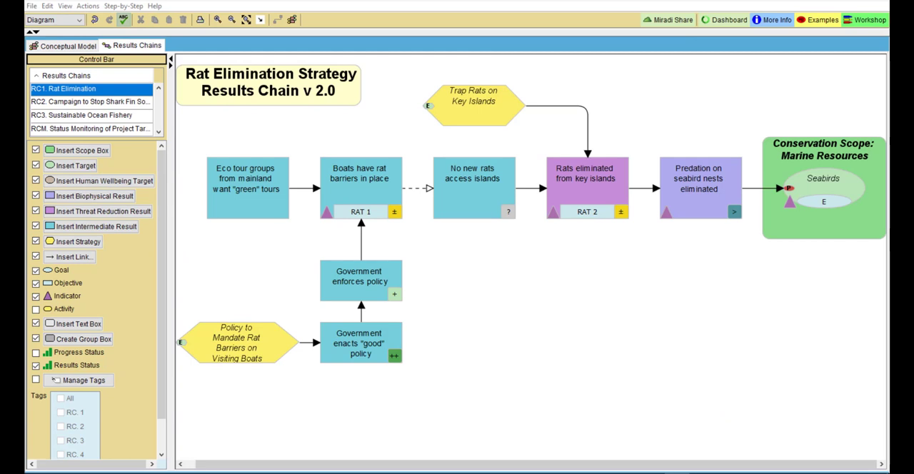
{"action": "mouse_move", "coordinate": [432, 310]}
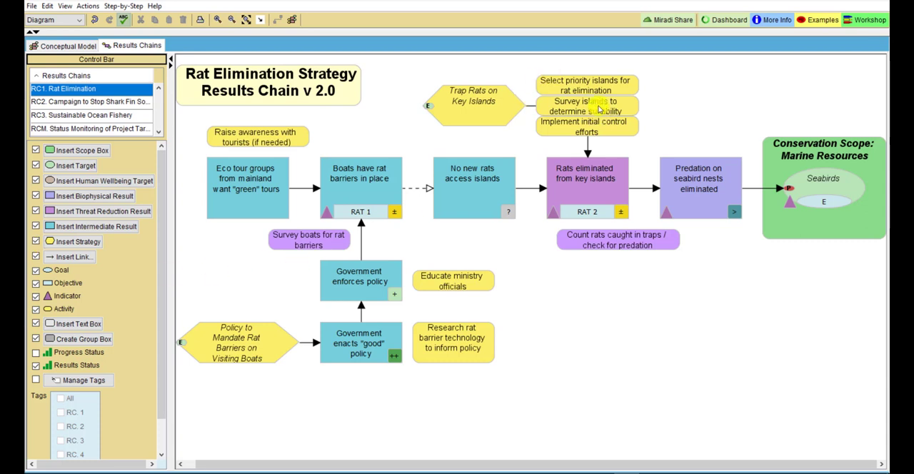
{"action": "mouse_move", "coordinate": [557, 233]}
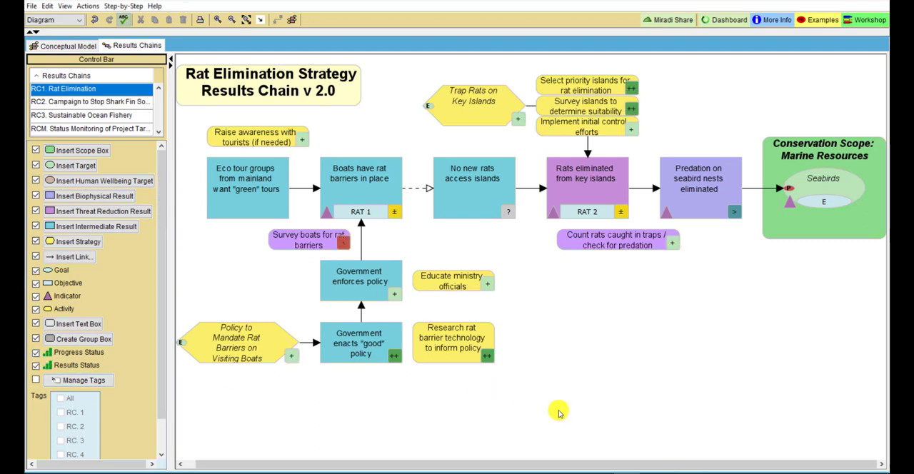
{"action": "mouse_move", "coordinate": [621, 411]}
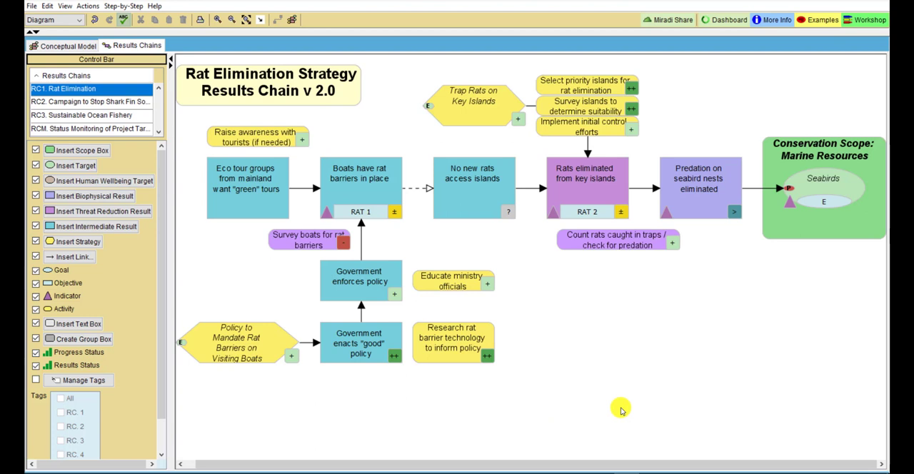
{"action": "mouse_move", "coordinate": [509, 357]}
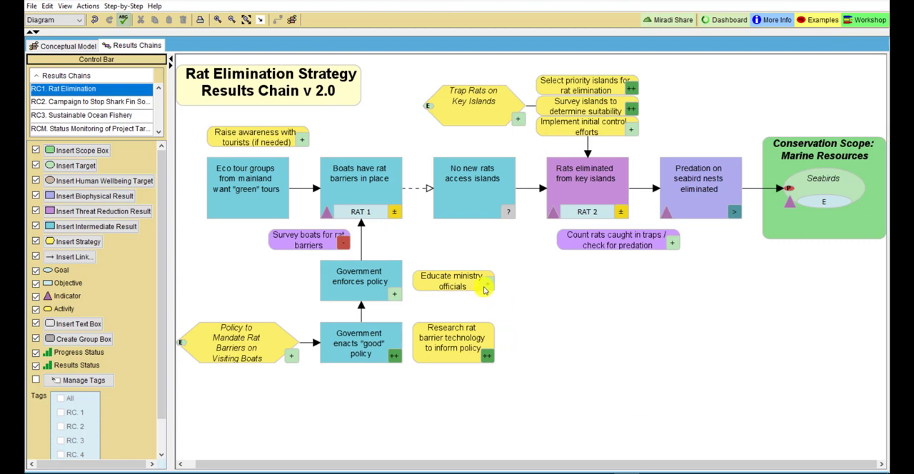
{"action": "mouse_move", "coordinate": [483, 285]}
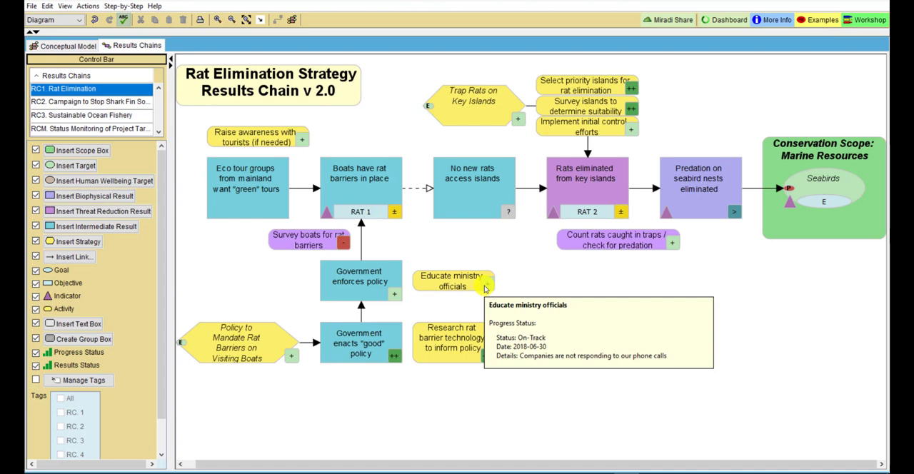
{"action": "mouse_move", "coordinate": [343, 245]}
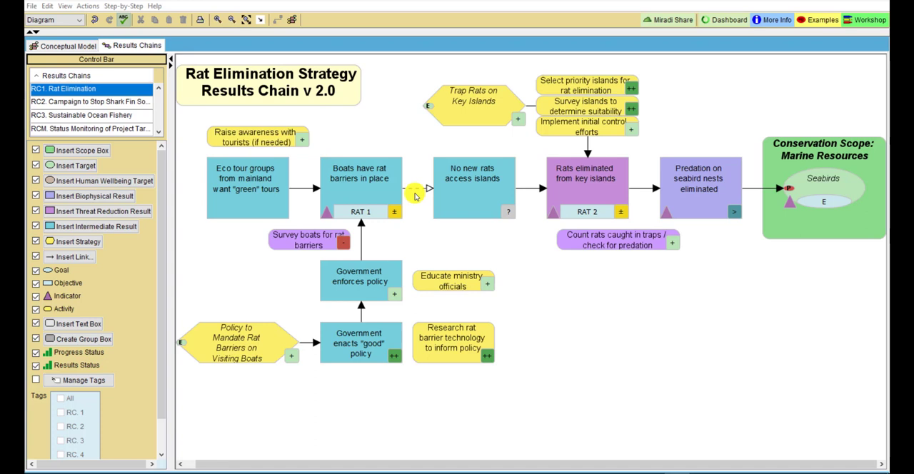
{"action": "mouse_move", "coordinate": [411, 187]}
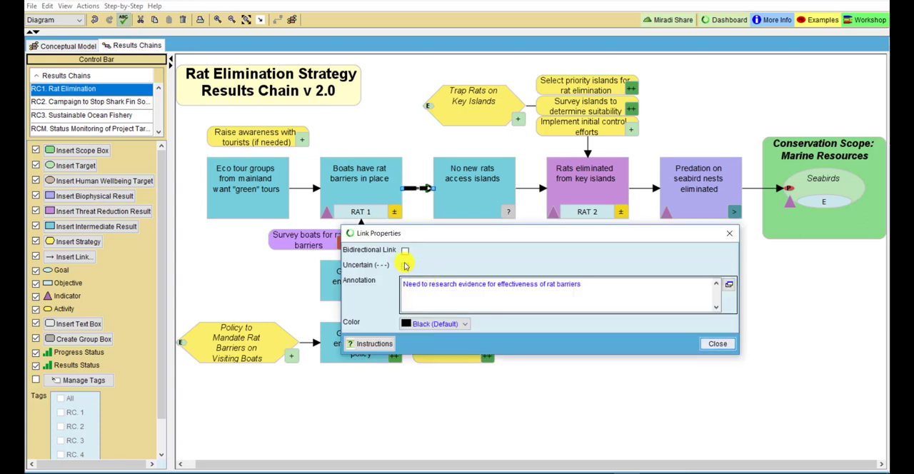
Step: Mark the Boats have rat barriers → No new rats access islands link Uncertain (dashed)
{"action": "left_click", "coordinate": [405, 265]}
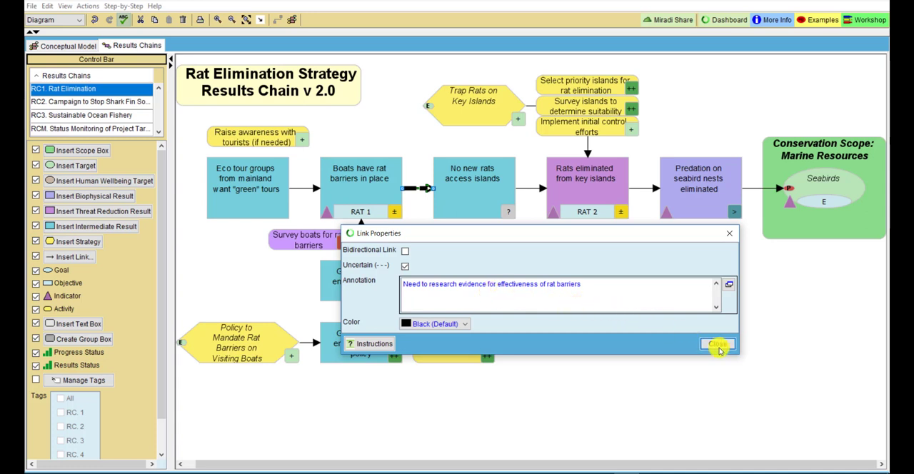
{"action": "left_click", "coordinate": [717, 344]}
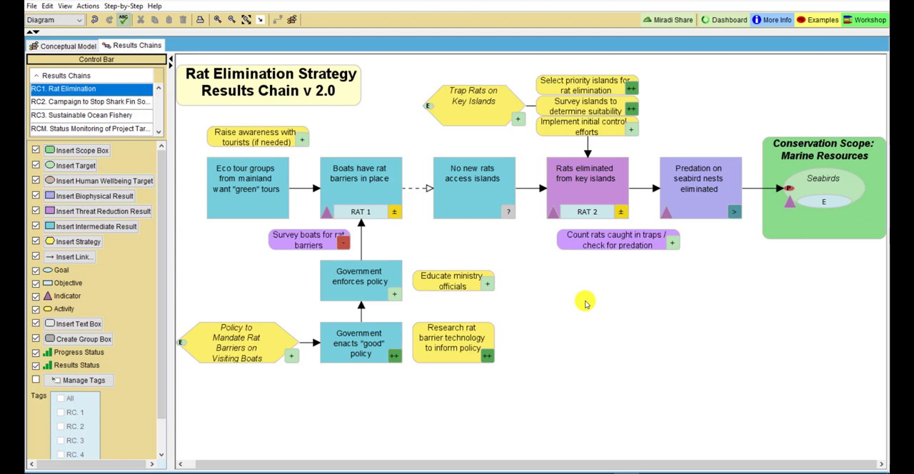
{"action": "mouse_move", "coordinate": [587, 300]}
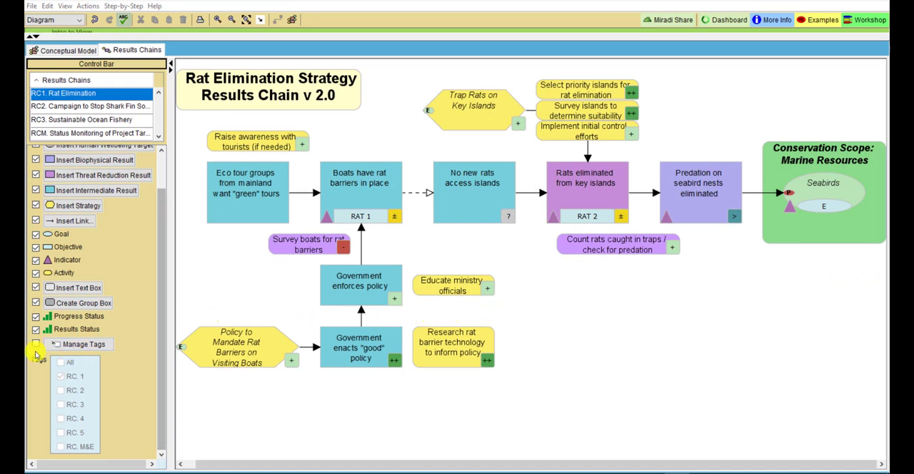
Step: Try the RC. 1 tag filter, then view the conceptual model filtered to CM. Fishery
{"action": "left_click", "coordinate": [61, 372]}
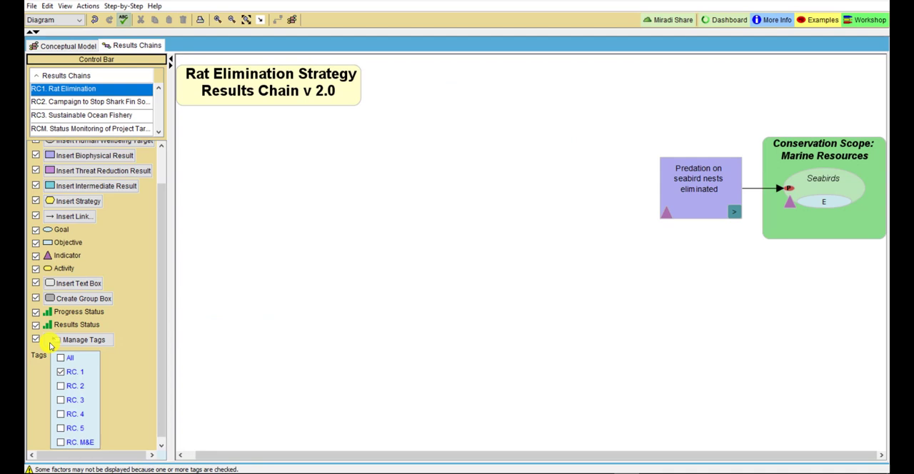
{"action": "left_click", "coordinate": [61, 372]}
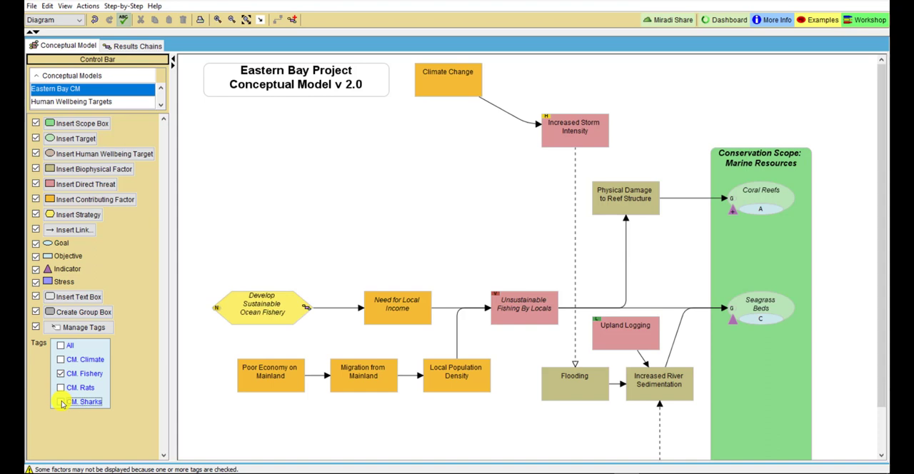
{"action": "left_click", "coordinate": [61, 401]}
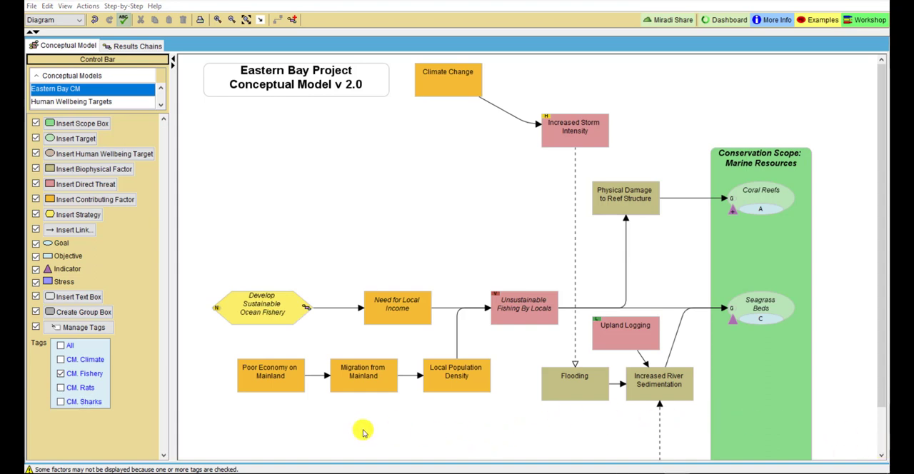
{"action": "mouse_move", "coordinate": [121, 432]}
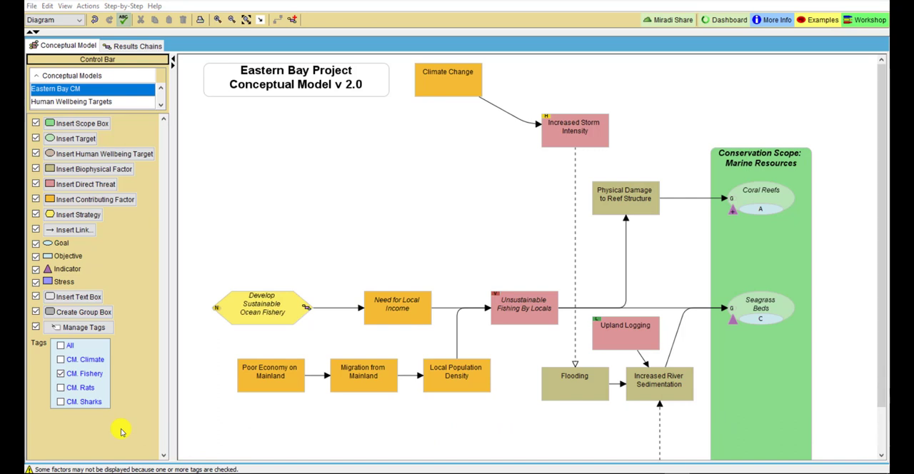
{"action": "mouse_move", "coordinate": [139, 374]}
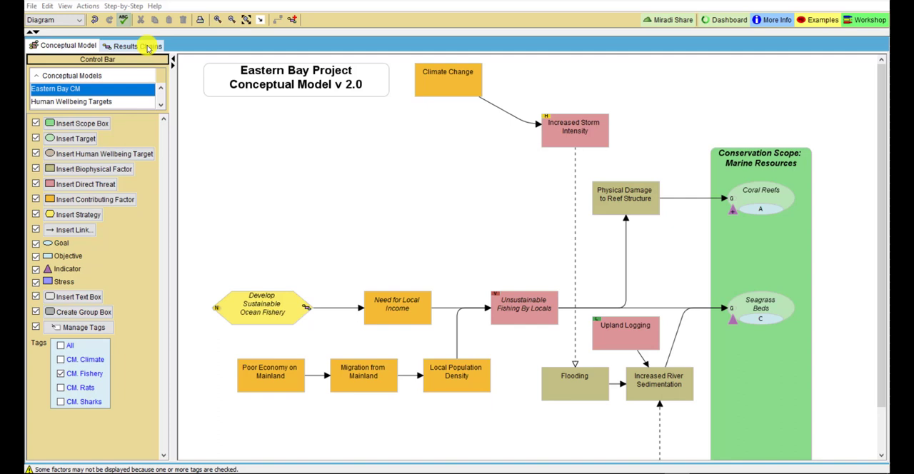
{"action": "left_click", "coordinate": [125, 46]}
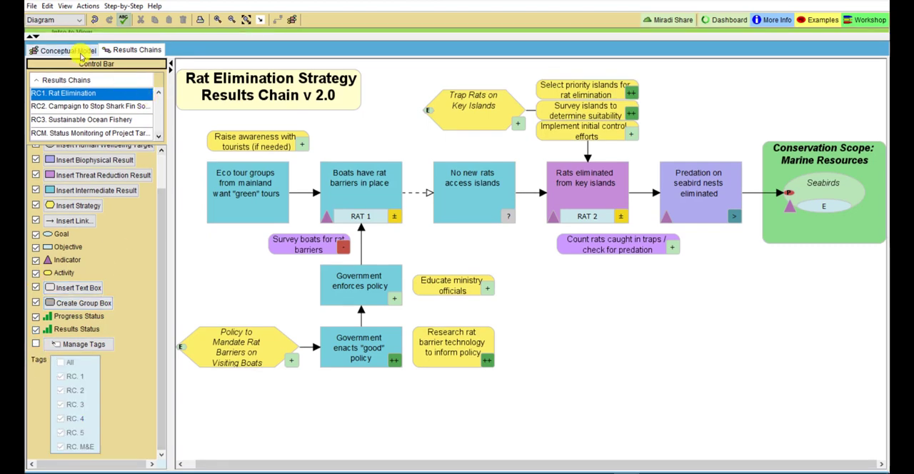
{"action": "left_click", "coordinate": [61, 50]}
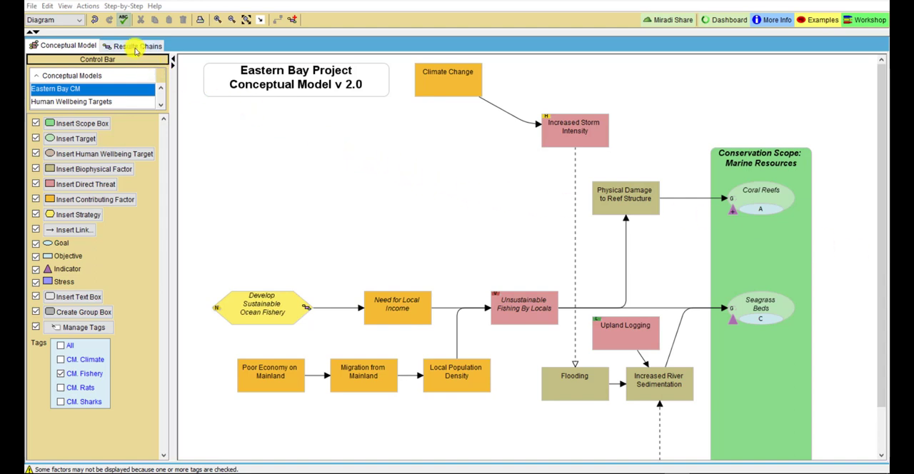
Step: Review the External Research evidence rating on the Seabirds goal Healthy Nesting Seabird Populations
{"action": "left_click", "coordinate": [132, 45]}
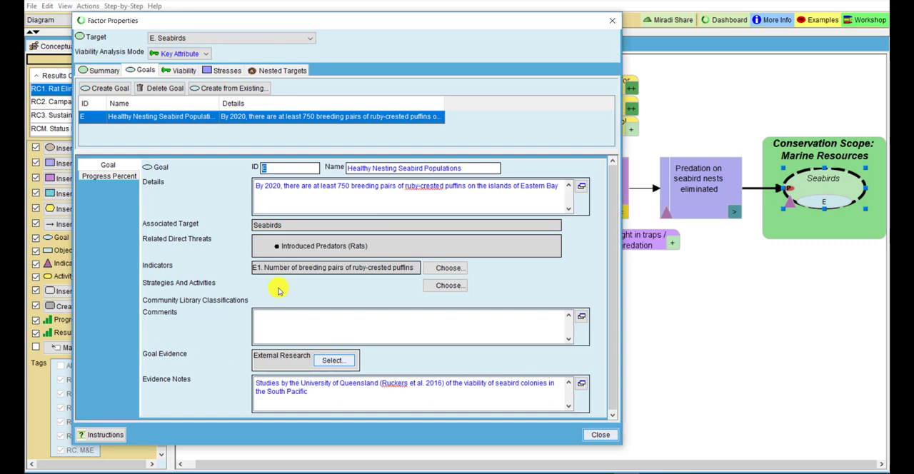
{"action": "left_click", "coordinate": [332, 360]}
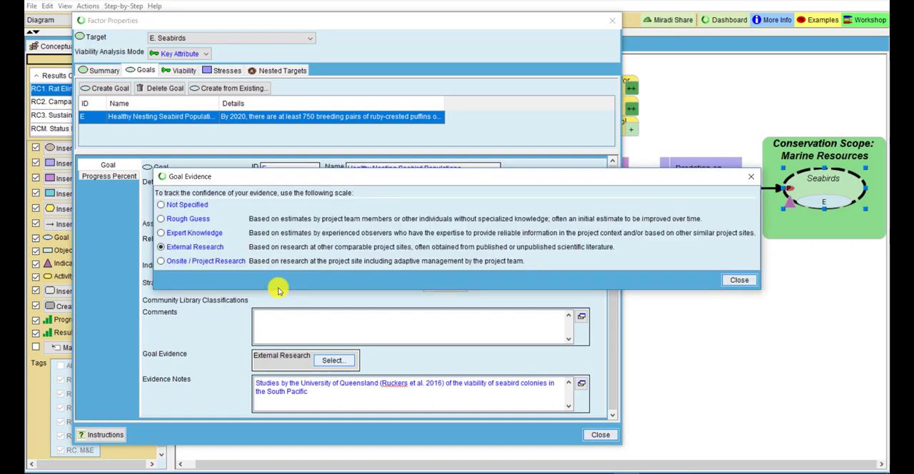
{"action": "mouse_move", "coordinate": [220, 289]}
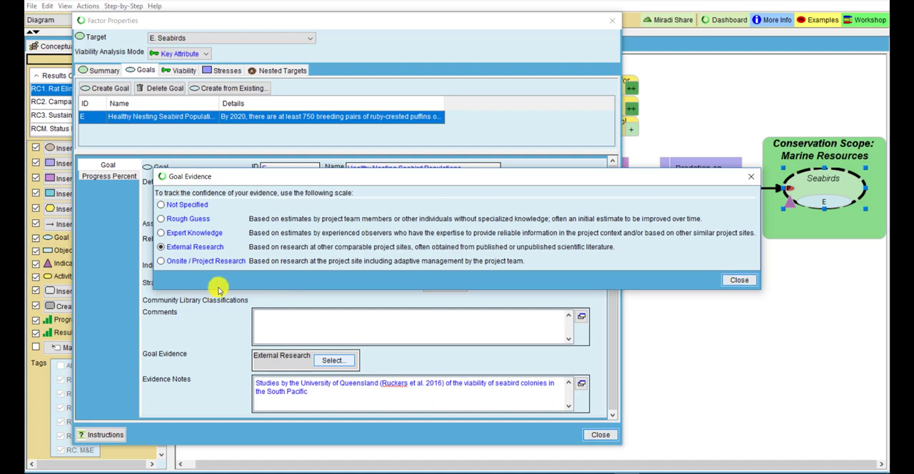
{"action": "mouse_move", "coordinate": [235, 270]}
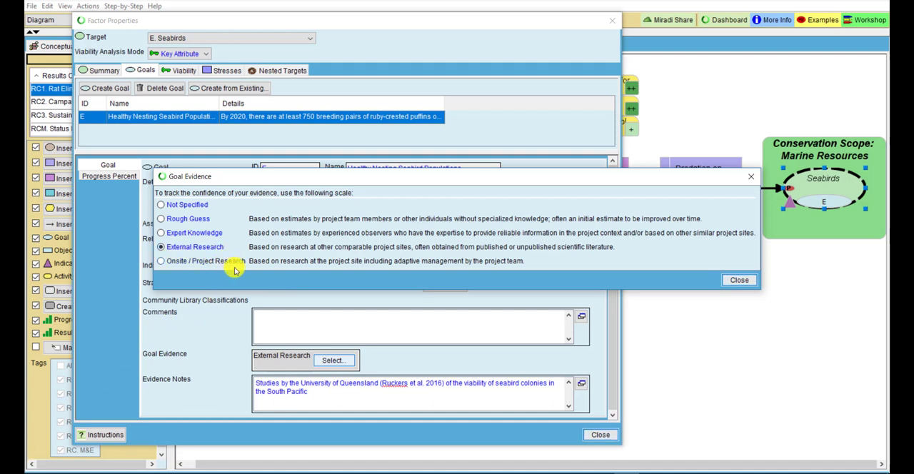
{"action": "mouse_move", "coordinate": [241, 265]}
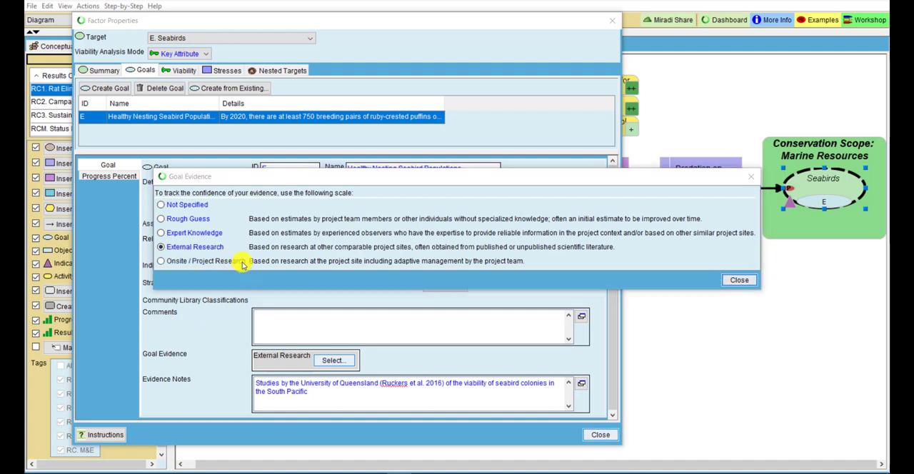
{"action": "mouse_move", "coordinate": [584, 236]}
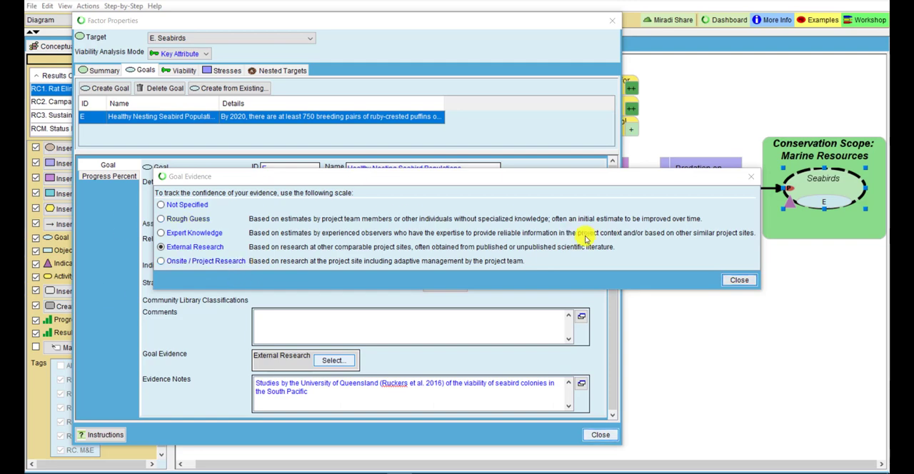
{"action": "left_click", "coordinate": [739, 280]}
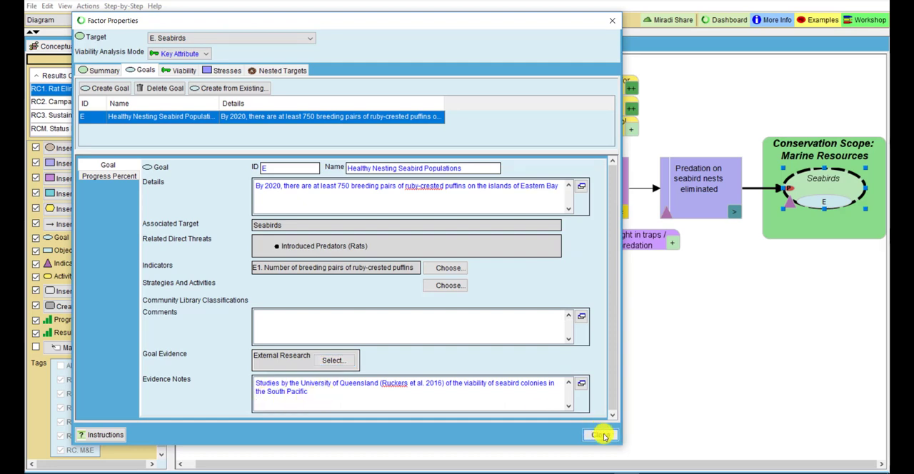
Step: Close Seabirds properties and view RAT 2a's 2017-03-01 measurement source scale (Rapid Assessment)
{"action": "left_click", "coordinate": [598, 435]}
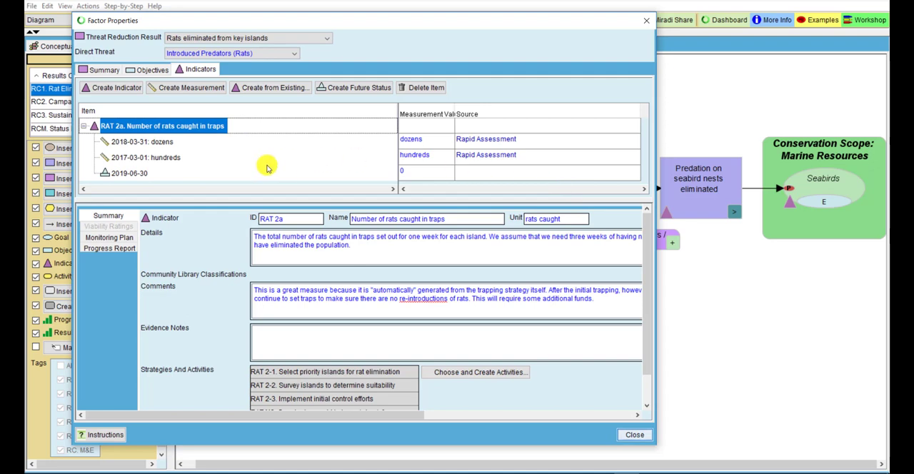
{"action": "left_click", "coordinate": [146, 157]}
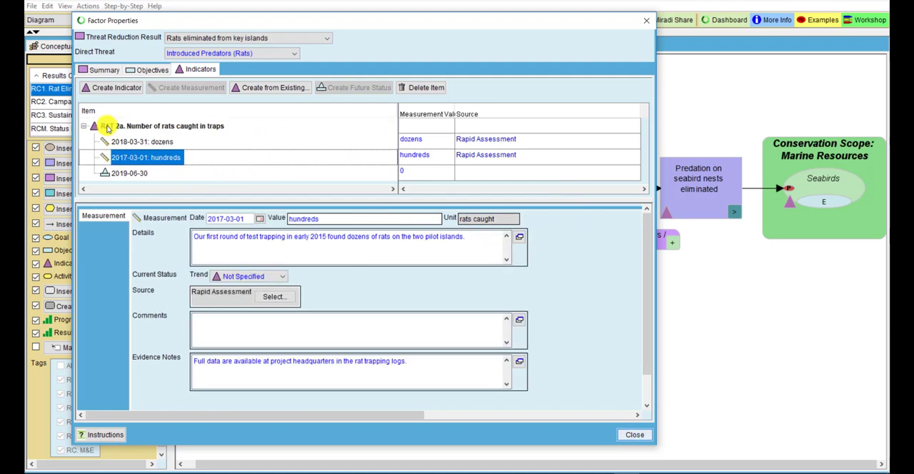
{"action": "left_click", "coordinate": [146, 157]}
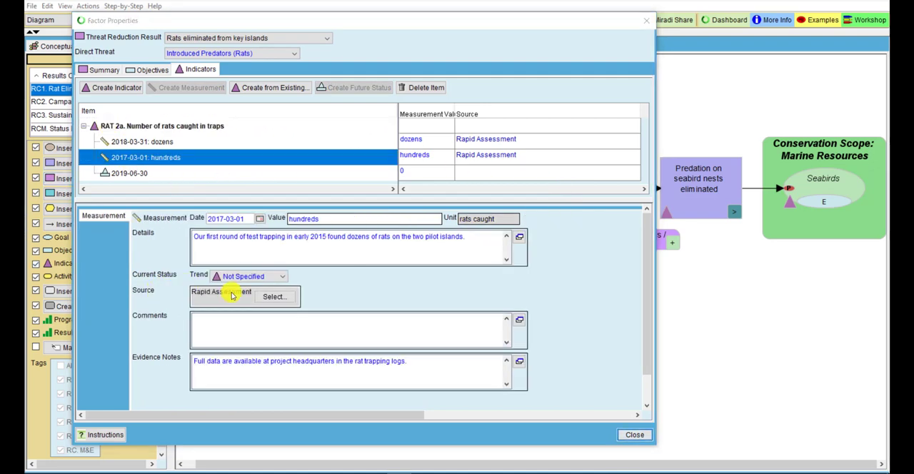
{"action": "left_click", "coordinate": [275, 297]}
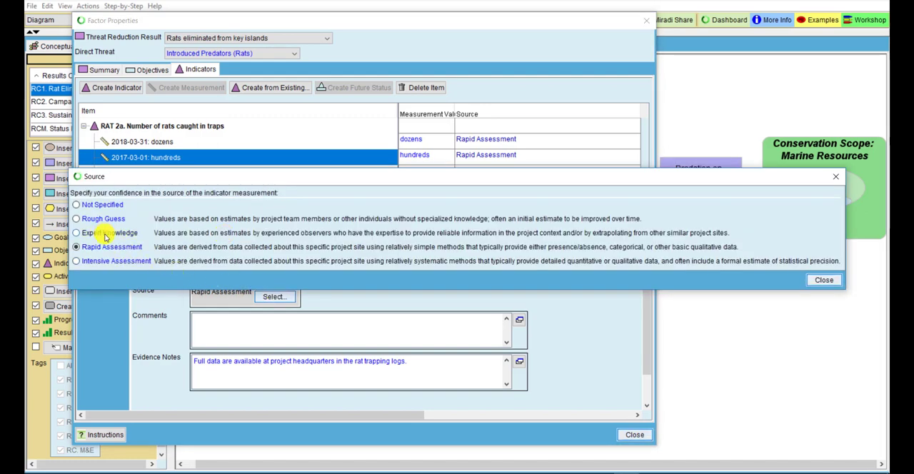
{"action": "mouse_move", "coordinate": [104, 236]}
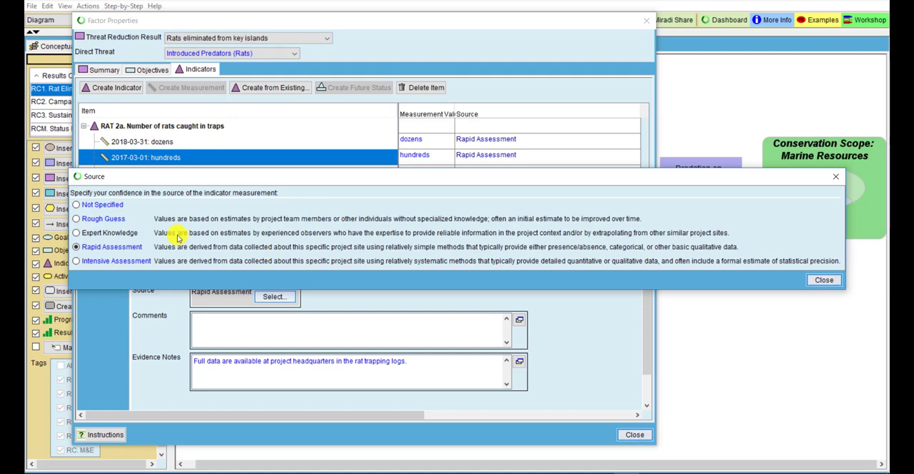
{"action": "mouse_move", "coordinate": [669, 308]}
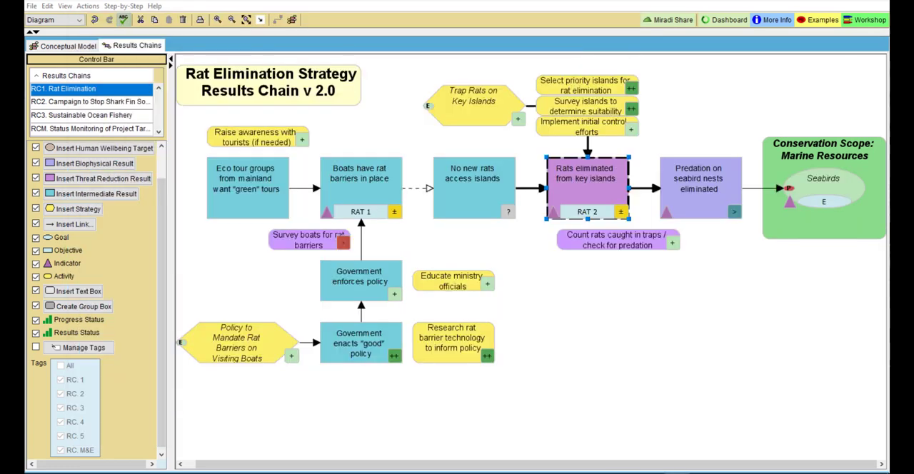
{"action": "mouse_move", "coordinate": [820, 301]}
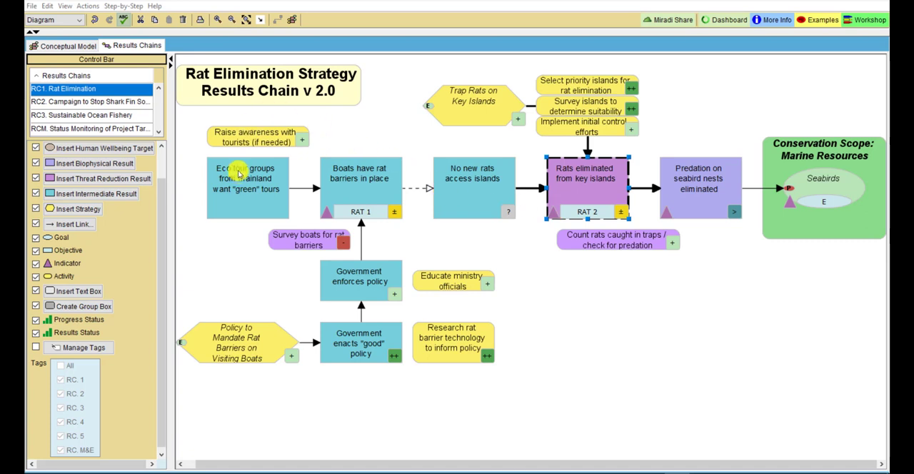
{"action": "left_click", "coordinate": [247, 188]}
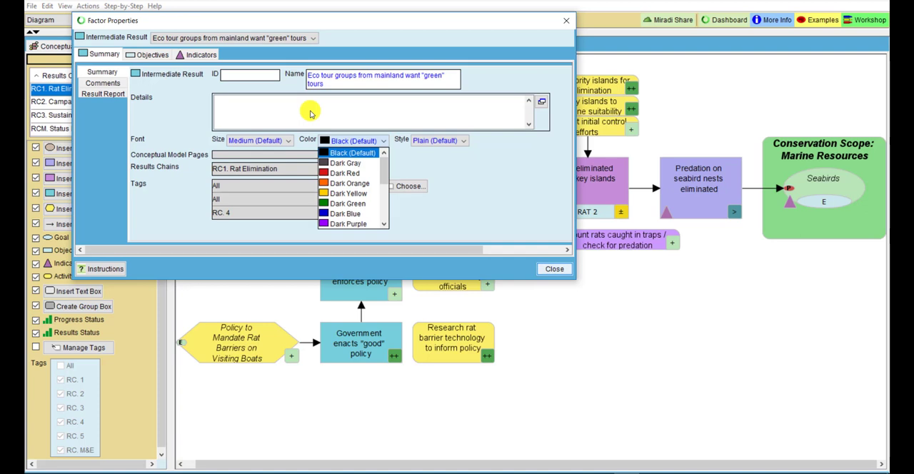
{"action": "left_click", "coordinate": [554, 269]}
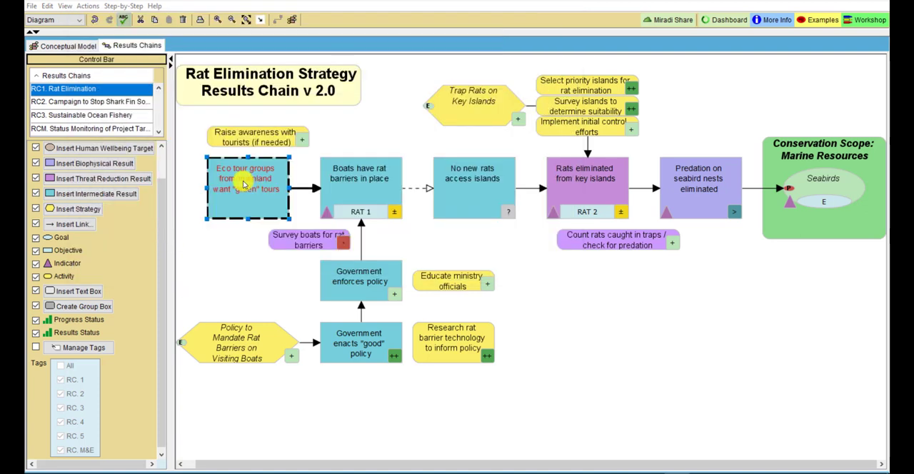
{"action": "right_click", "coordinate": [246, 186]}
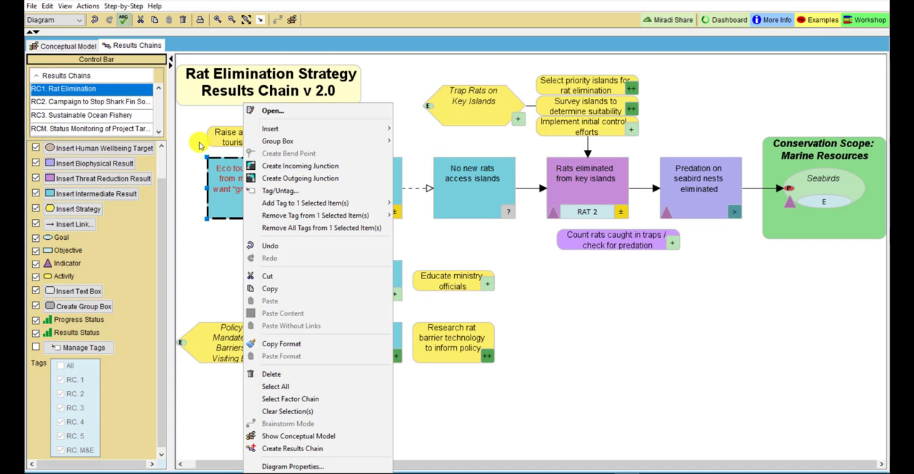
{"action": "mouse_move", "coordinate": [295, 343]}
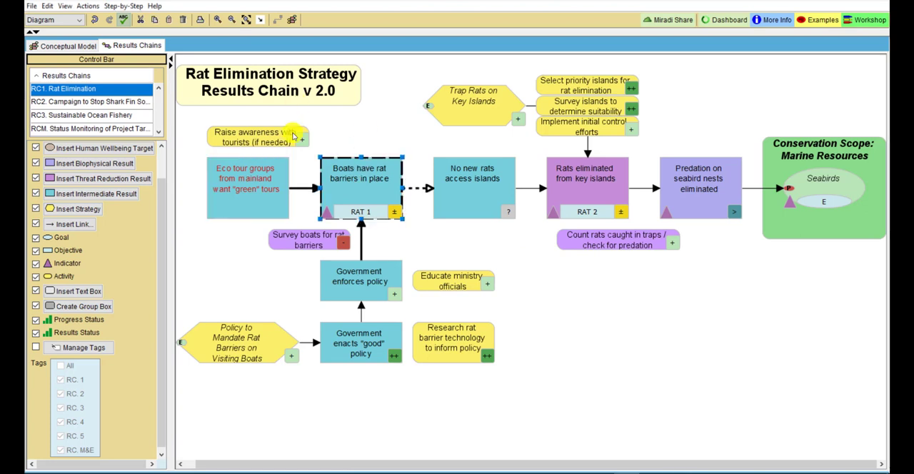
{"action": "left_click", "coordinate": [472, 178]}
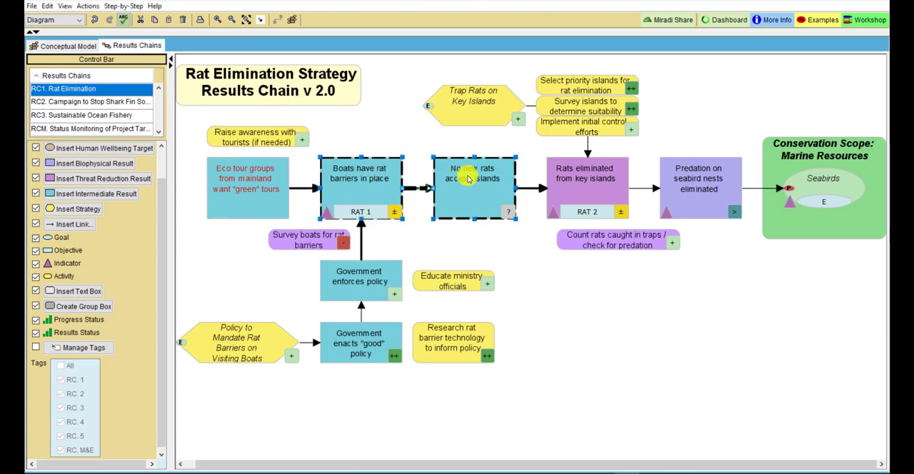
{"action": "right_click", "coordinate": [471, 178]}
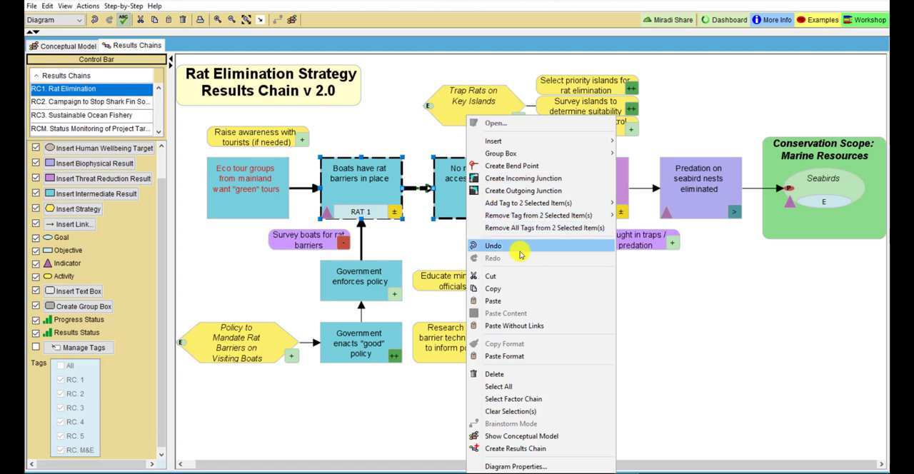
{"action": "left_click", "coordinate": [492, 246]}
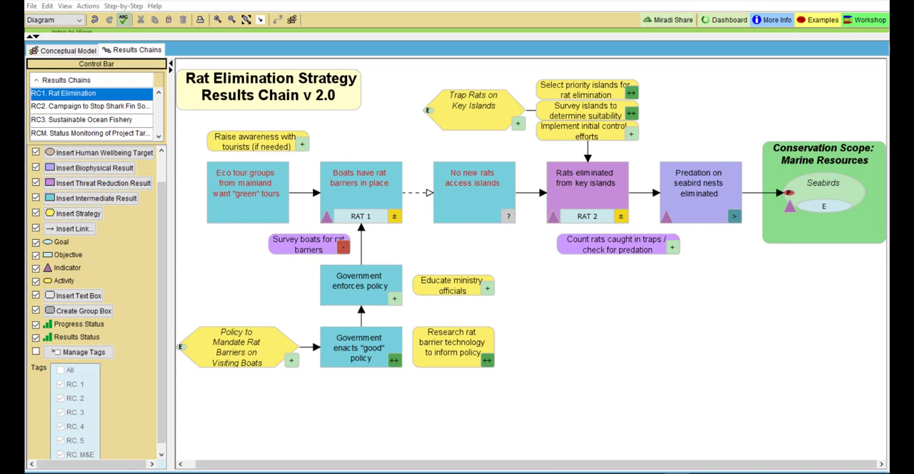
{"action": "mouse_move", "coordinate": [275, 155]}
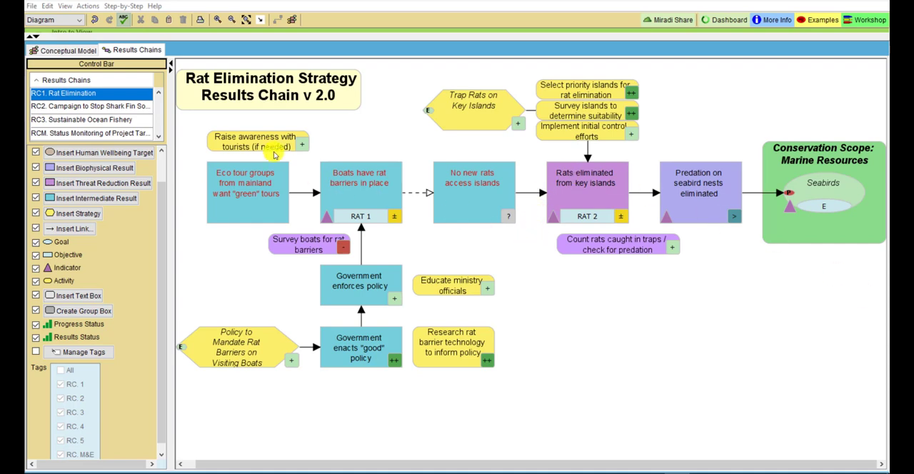
Step: Show the Eastern Bay CM diagram with the Mangroves and Seabirds targets selected
{"action": "left_click", "coordinate": [63, 50]}
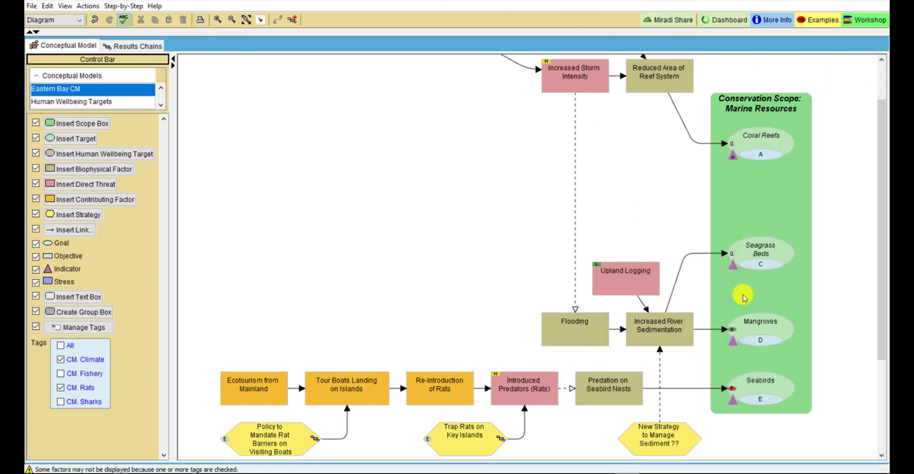
{"action": "left_click", "coordinate": [760, 329]}
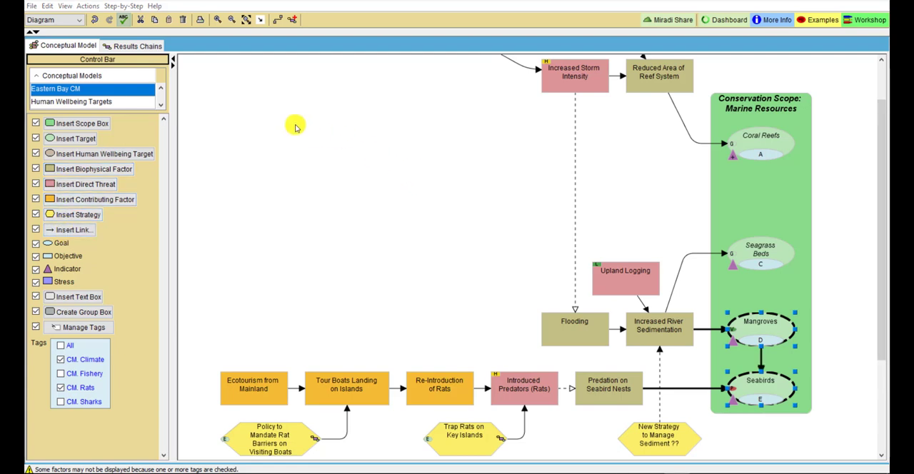
Step: In the threat ratings table, mark Upland Logging × Seabirds as N/A, not a direct link
{"action": "left_click", "coordinate": [53, 19]}
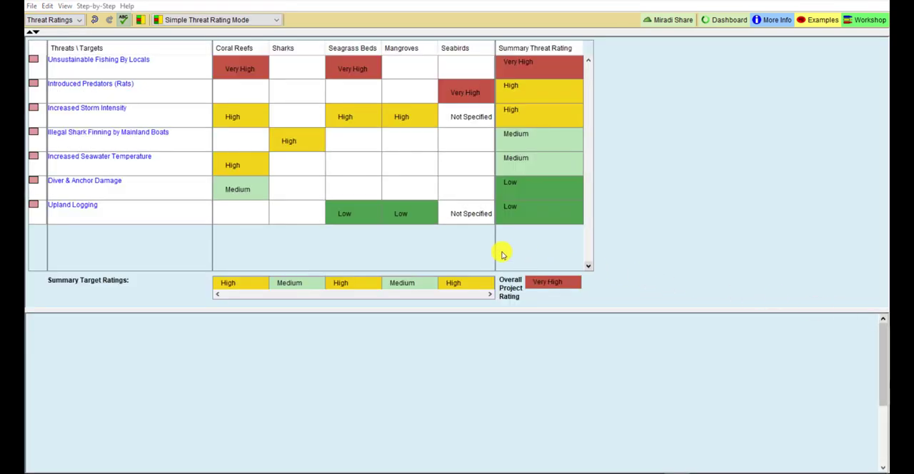
{"action": "mouse_move", "coordinate": [460, 214]}
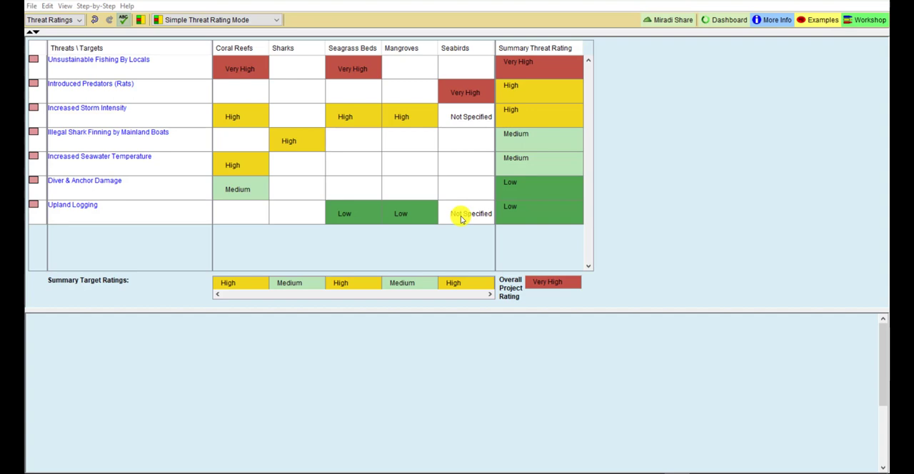
{"action": "left_click", "coordinate": [471, 214]}
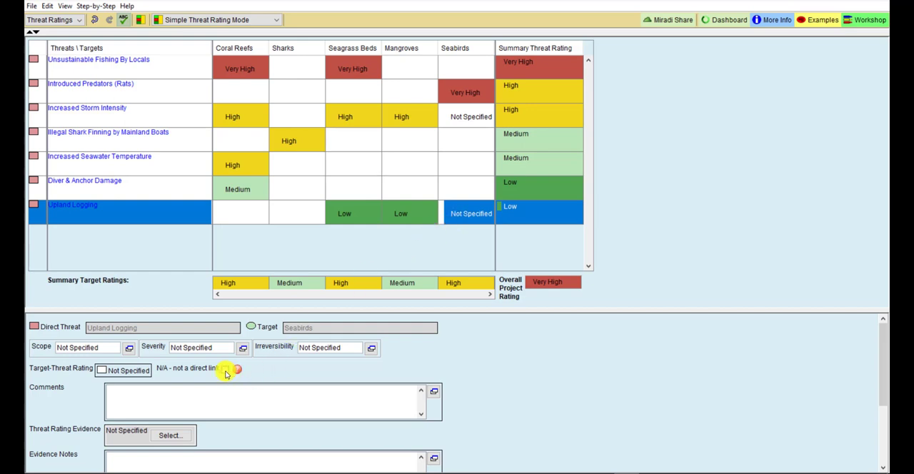
{"action": "left_click", "coordinate": [237, 369]}
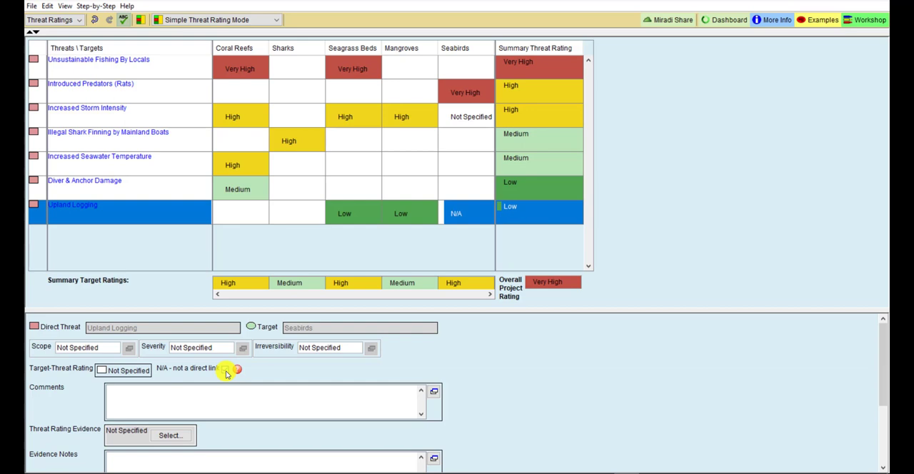
{"action": "left_click", "coordinate": [225, 370]}
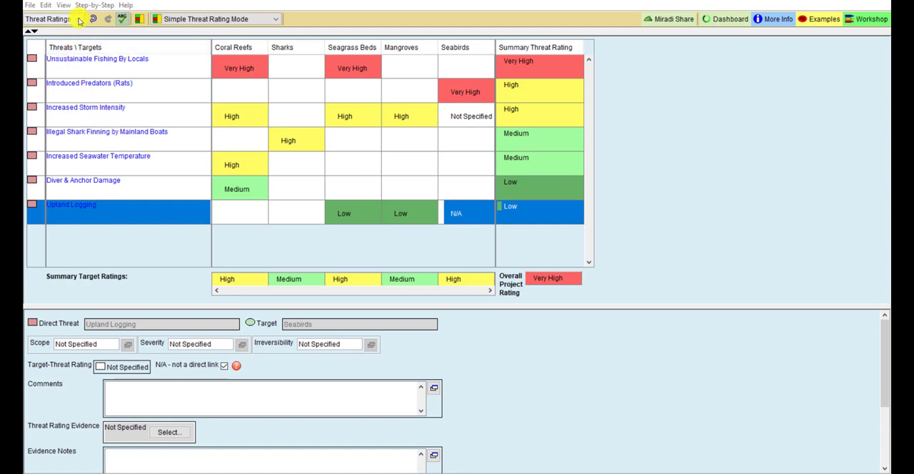
Step: In Target Viability, review Coral Reefs' future status, then set Sharks' future status to Good
{"action": "left_click", "coordinate": [48, 18]}
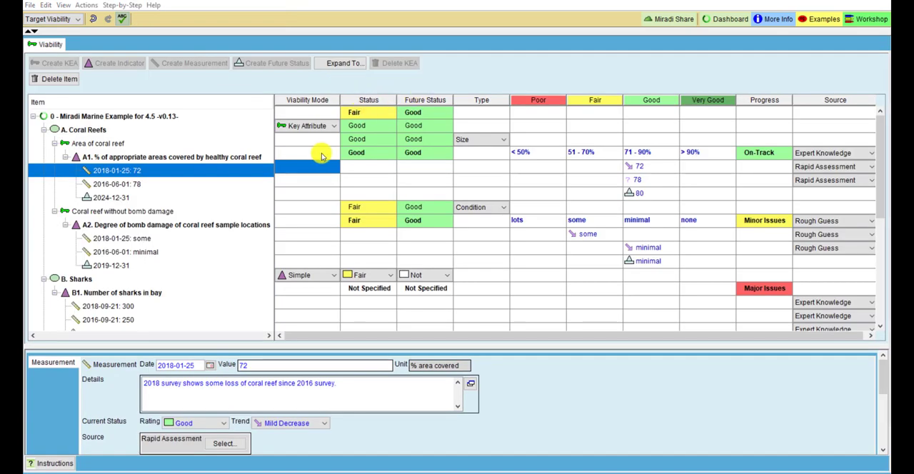
{"action": "left_click", "coordinate": [83, 129]}
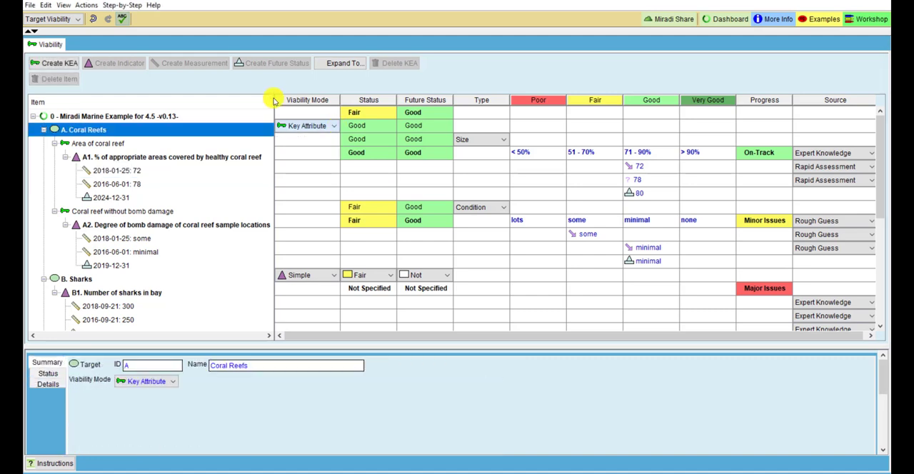
{"action": "left_click", "coordinate": [116, 170]}
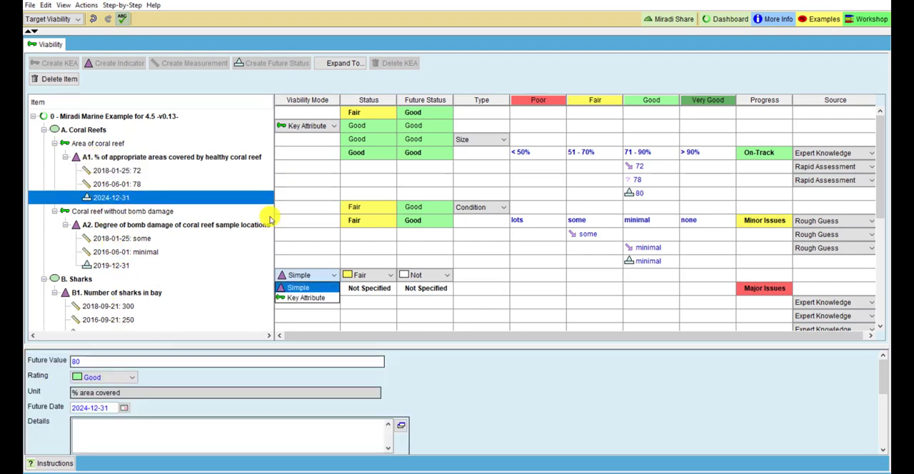
{"action": "left_click", "coordinate": [76, 278]}
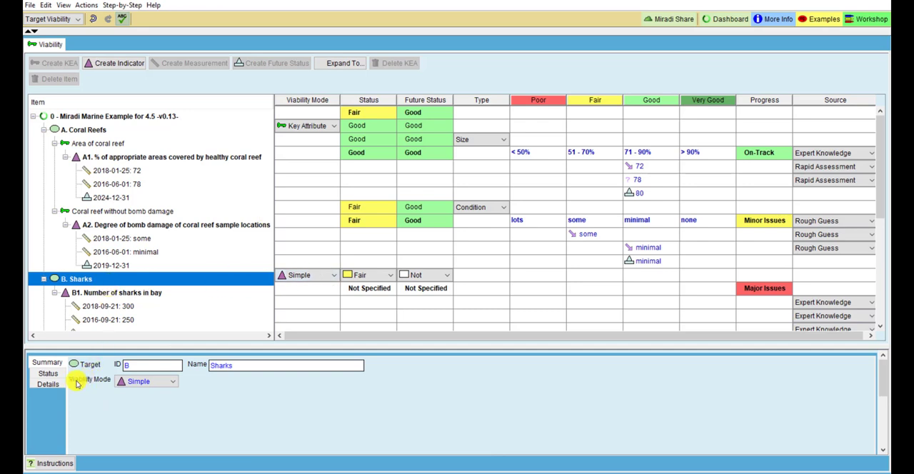
{"action": "left_click", "coordinate": [48, 372]}
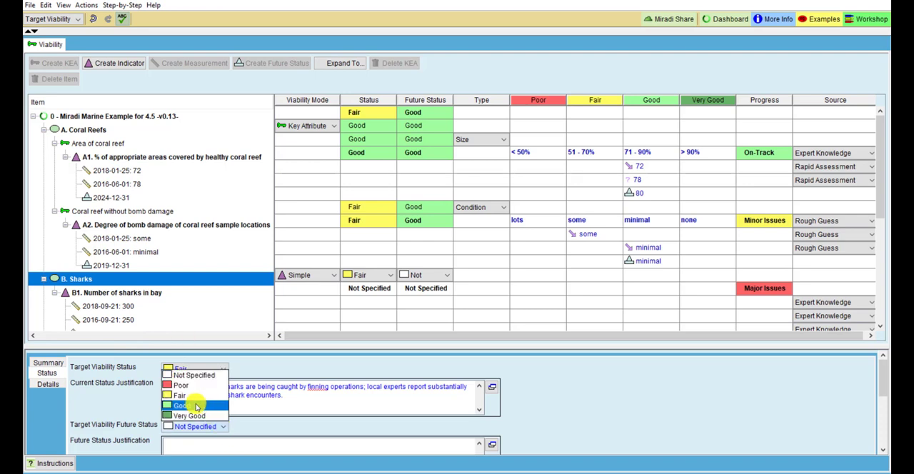
{"action": "left_click", "coordinate": [183, 405]}
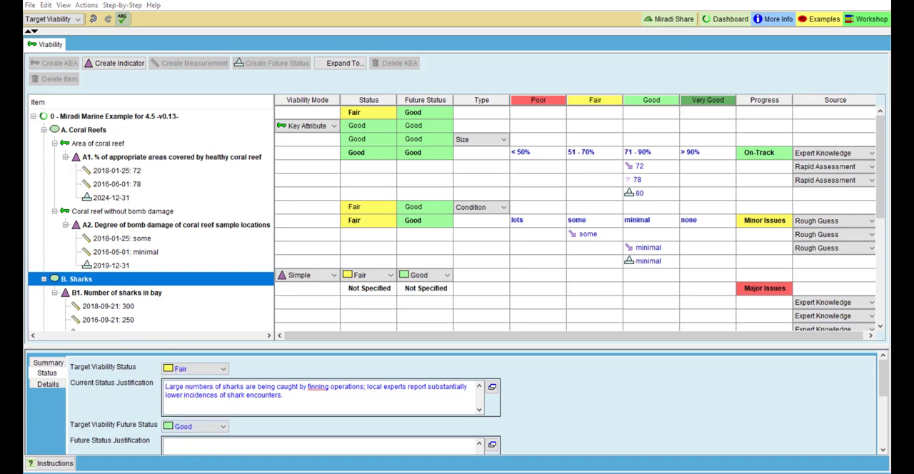